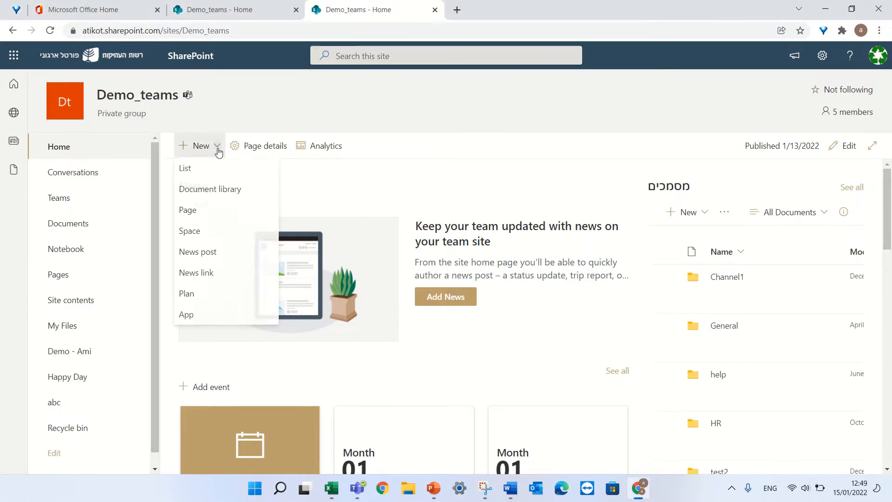
Cancel a new SharePoint list, then format Excel range A1:C9 as a table with headers
{"action": "left_click", "coordinate": [185, 168]}
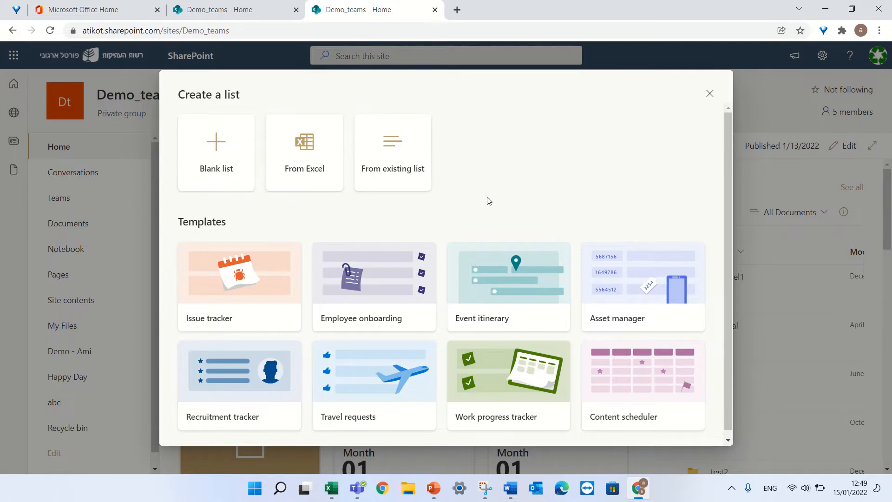
{"action": "left_click", "coordinate": [710, 93]}
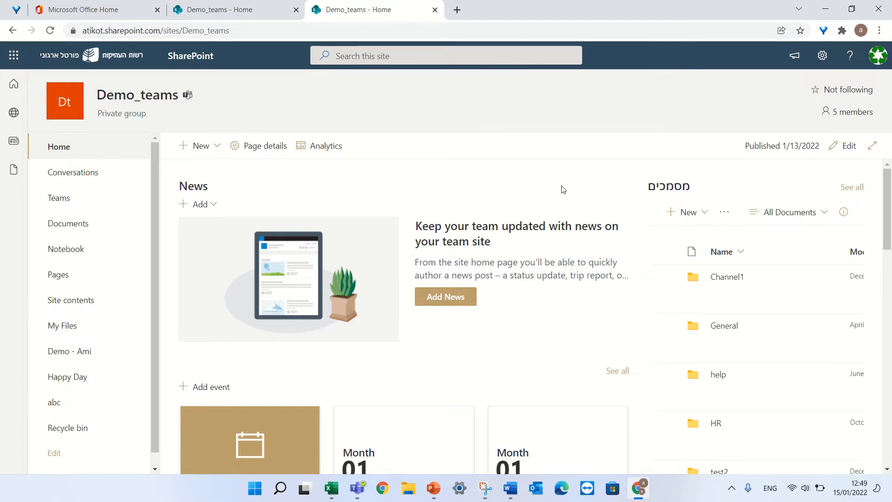
{"action": "left_click", "coordinate": [108, 64]}
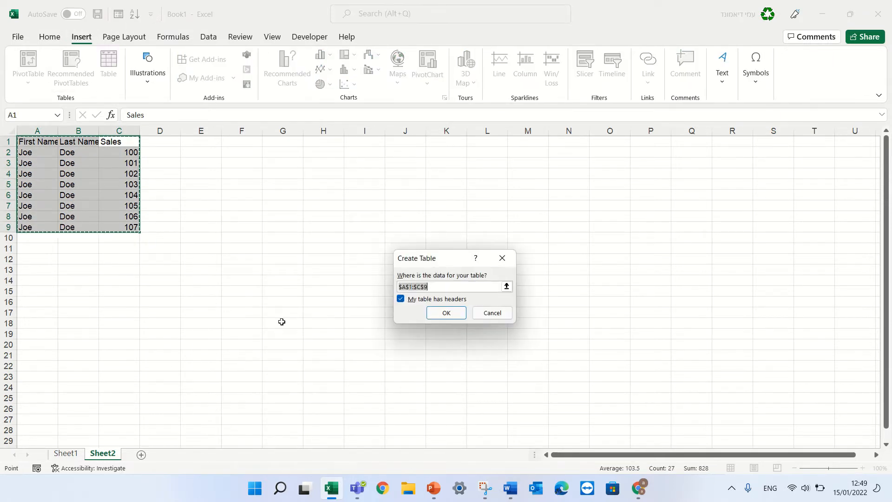
{"action": "left_click", "coordinate": [446, 313]}
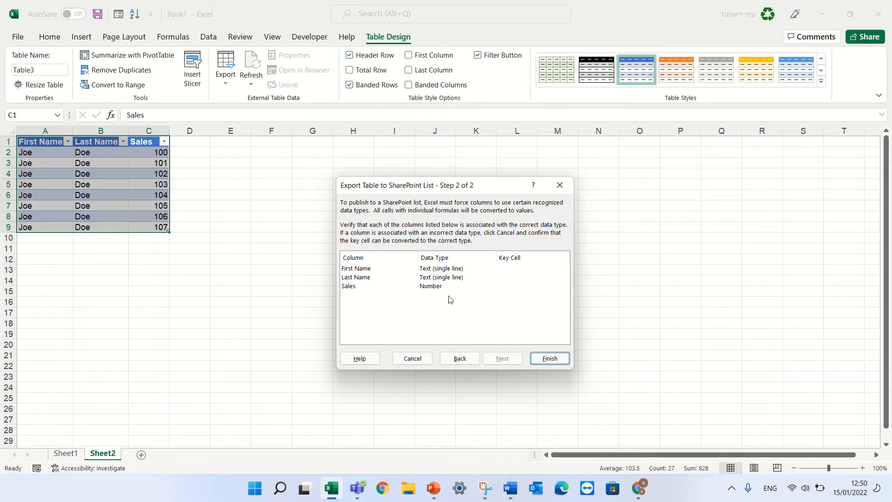
Accept the column data types and finish exporting the table to the David list
{"action": "left_click", "coordinate": [548, 358]}
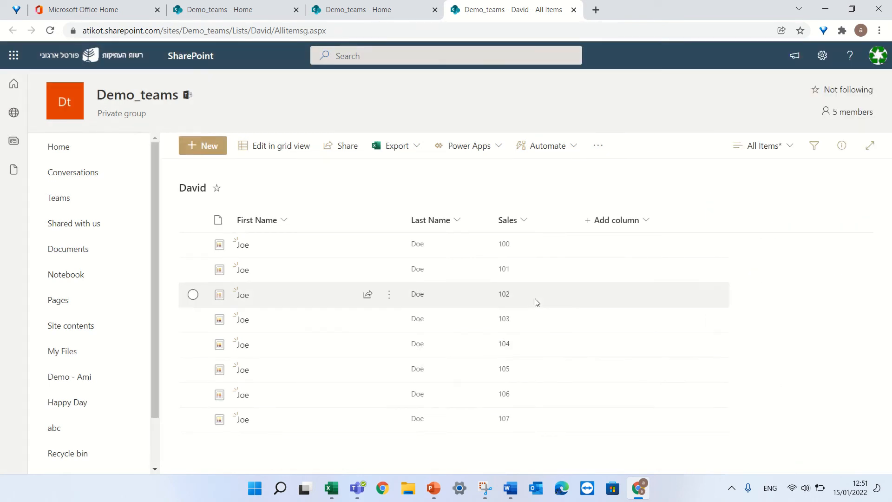